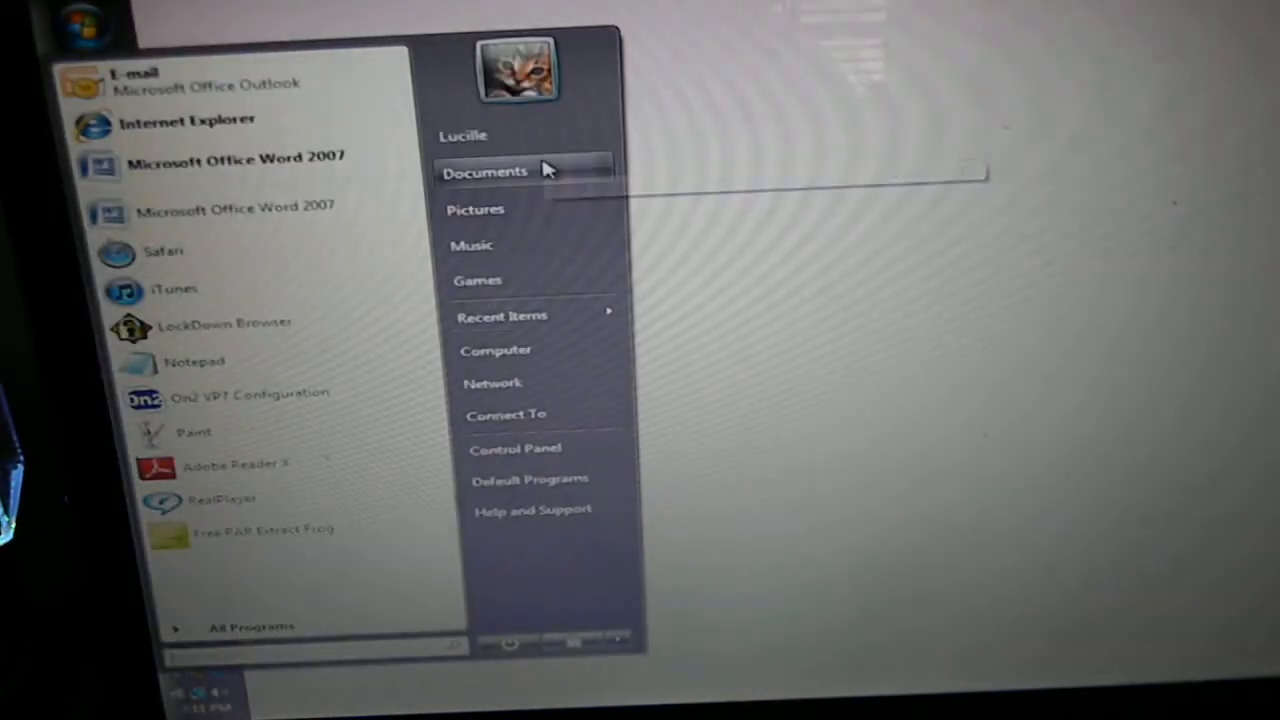
mouse_move(500, 208)
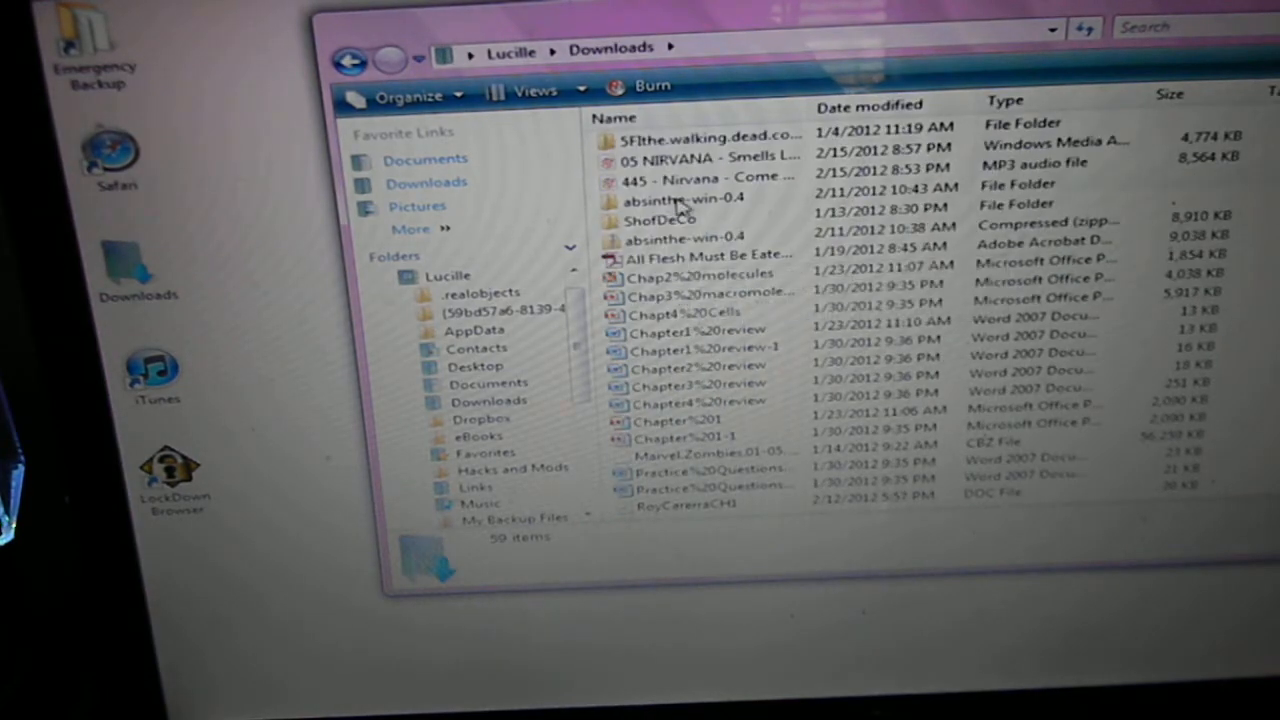
- Launch absinthe.exe from the nested absinthe-win-0.4 folders in Downloads
double_click(684, 200)
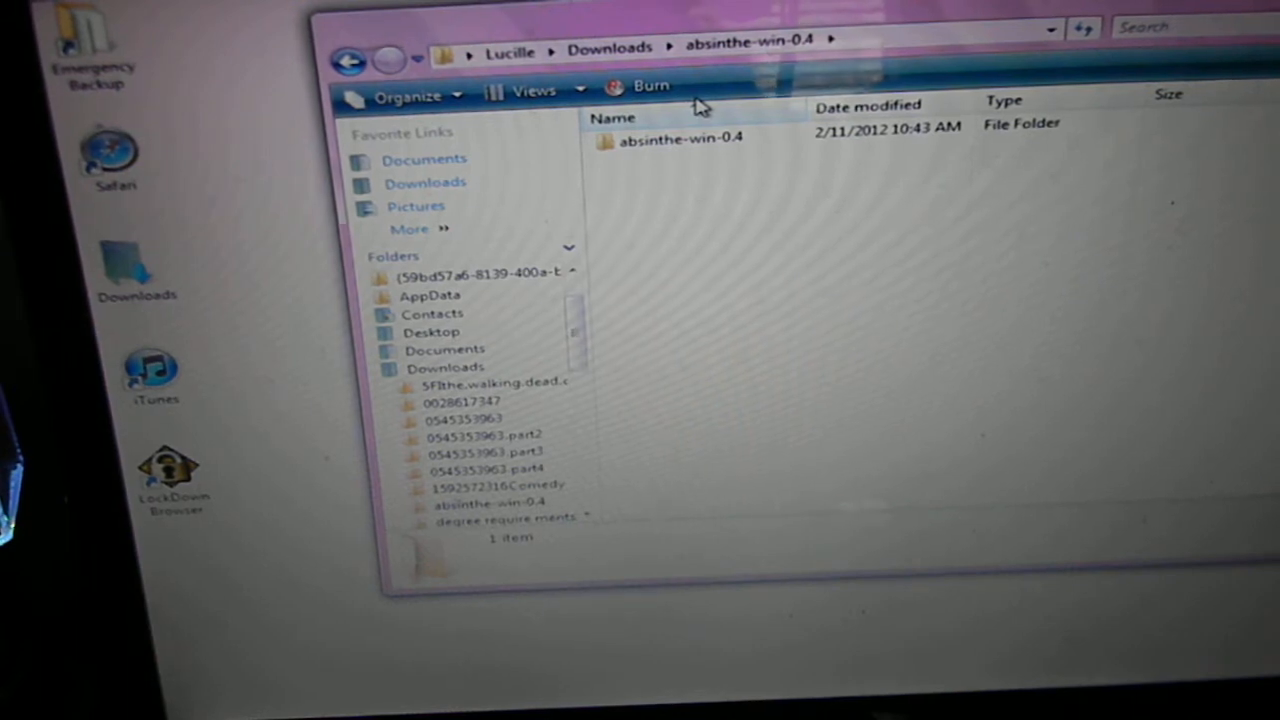
double_click(680, 136)
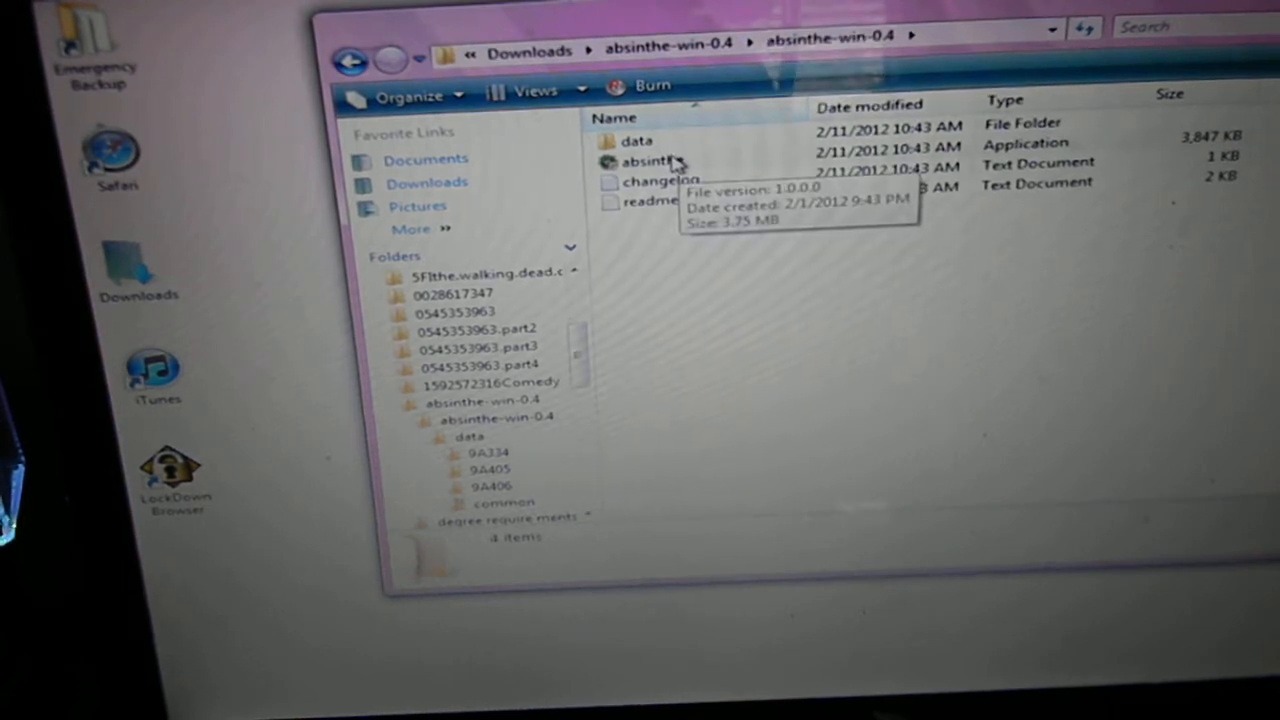
double_click(650, 160)
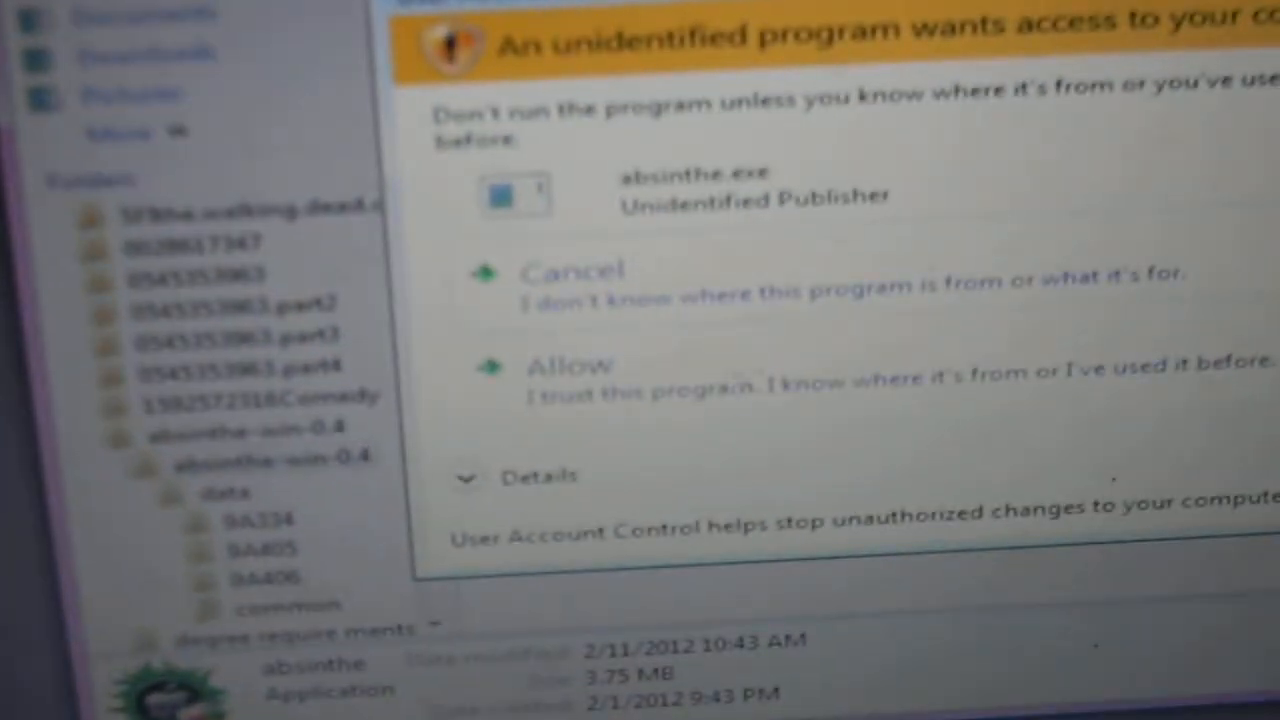
- Allow Absinthe through the security prompt so it detects the iPhone 4S on iOS 5.0.1 (9A406)
click(570, 364)
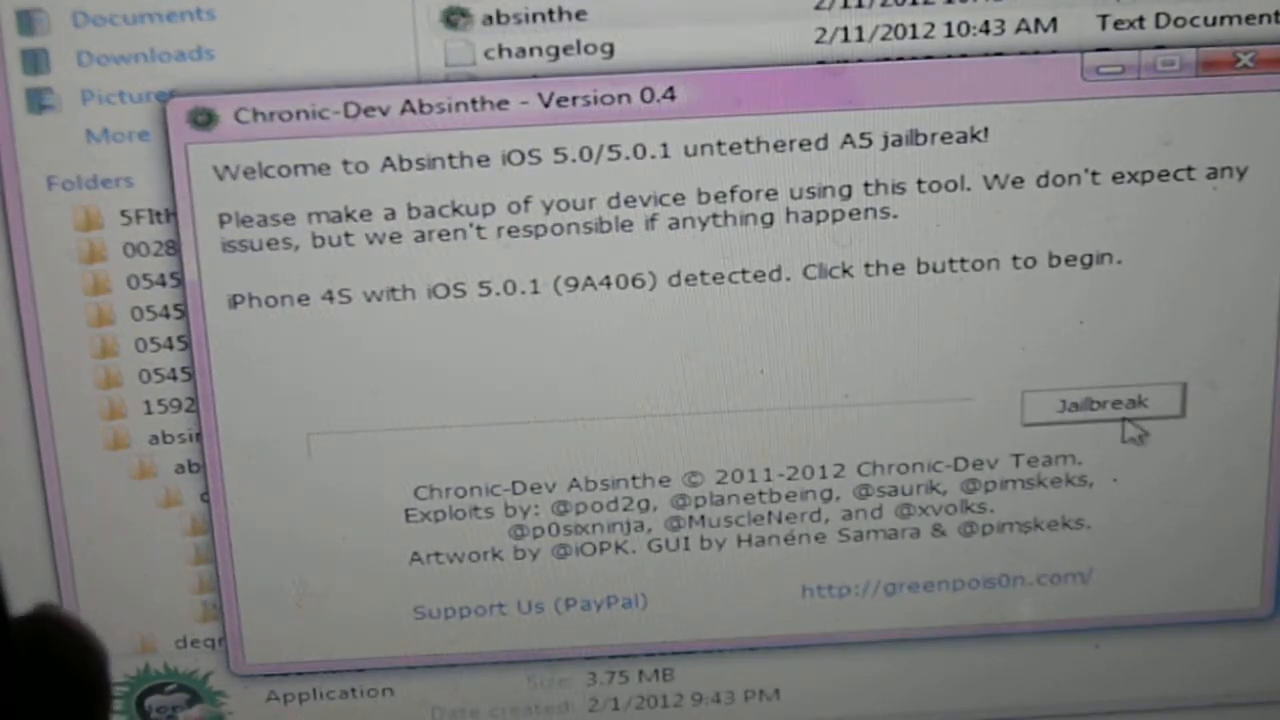
- Run the untethered jailbreak on the detected iPhone 4S
click(1104, 404)
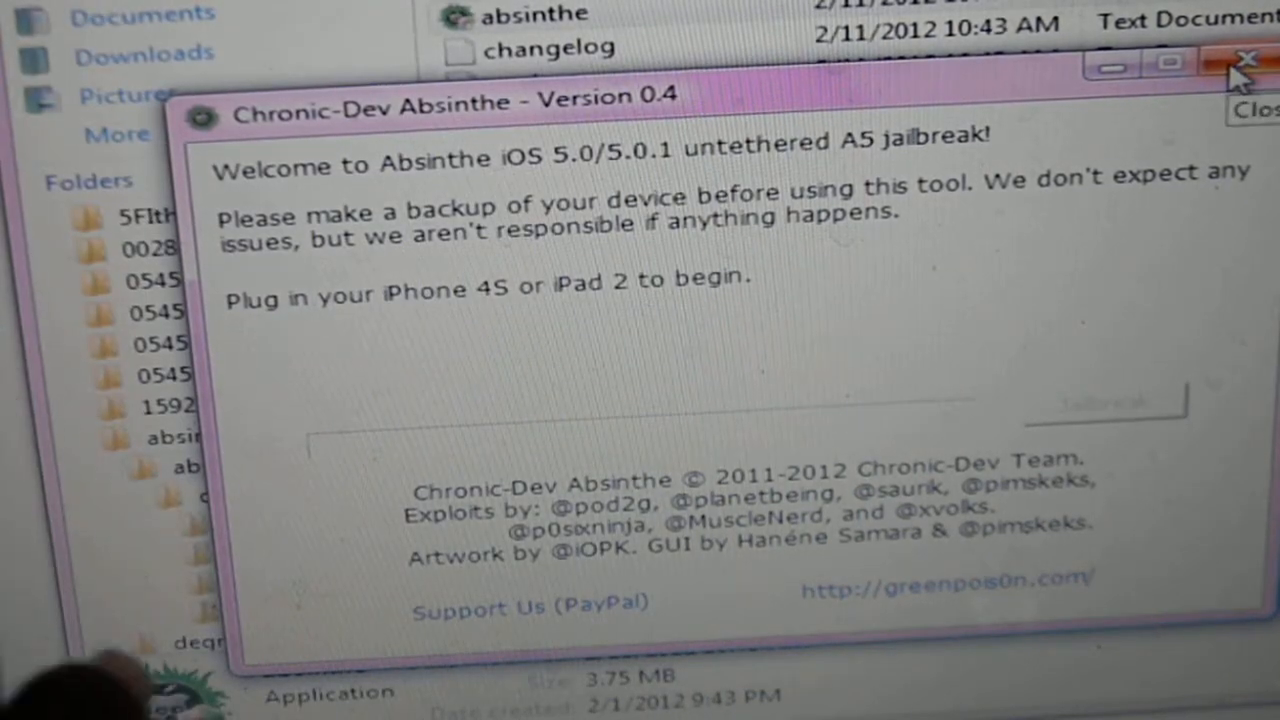
- Close the Absinthe window now that the jailbreak is done
click(1248, 58)
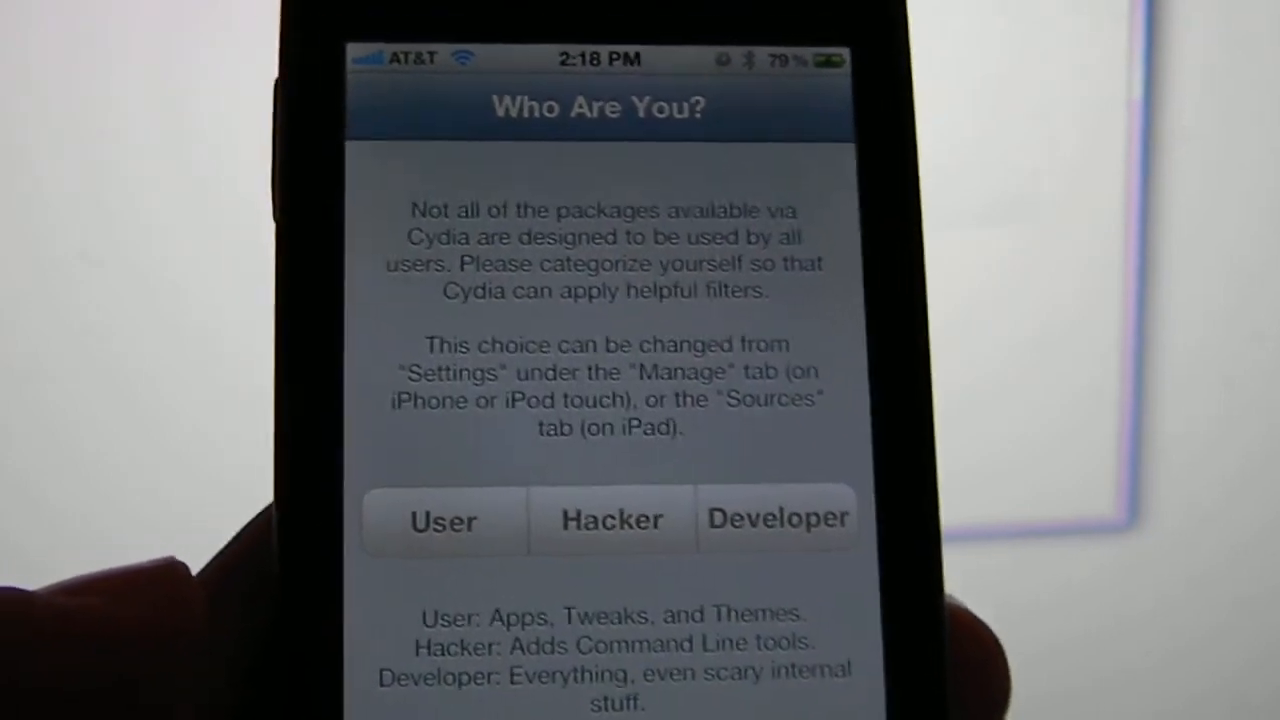
click(444, 520)
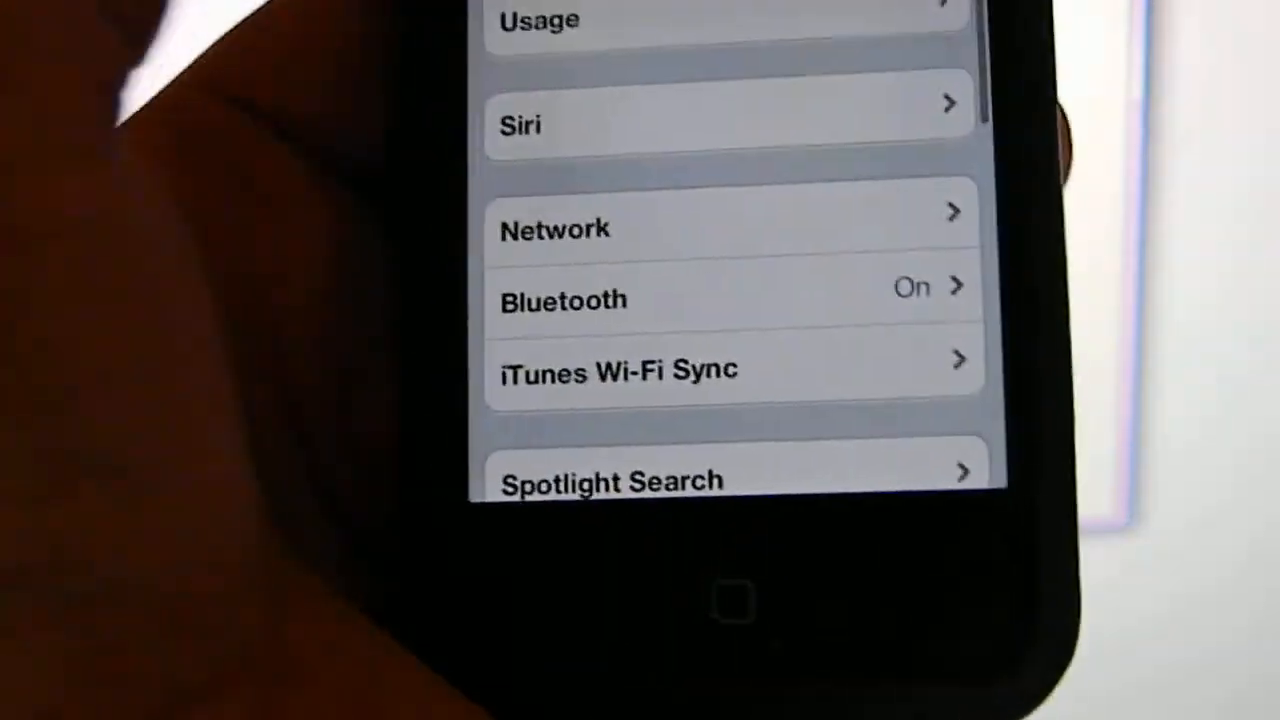
- Scroll the About page to show Version 5.0.1 (9A406) on the jailbroken iPhone
scroll(down, 3)
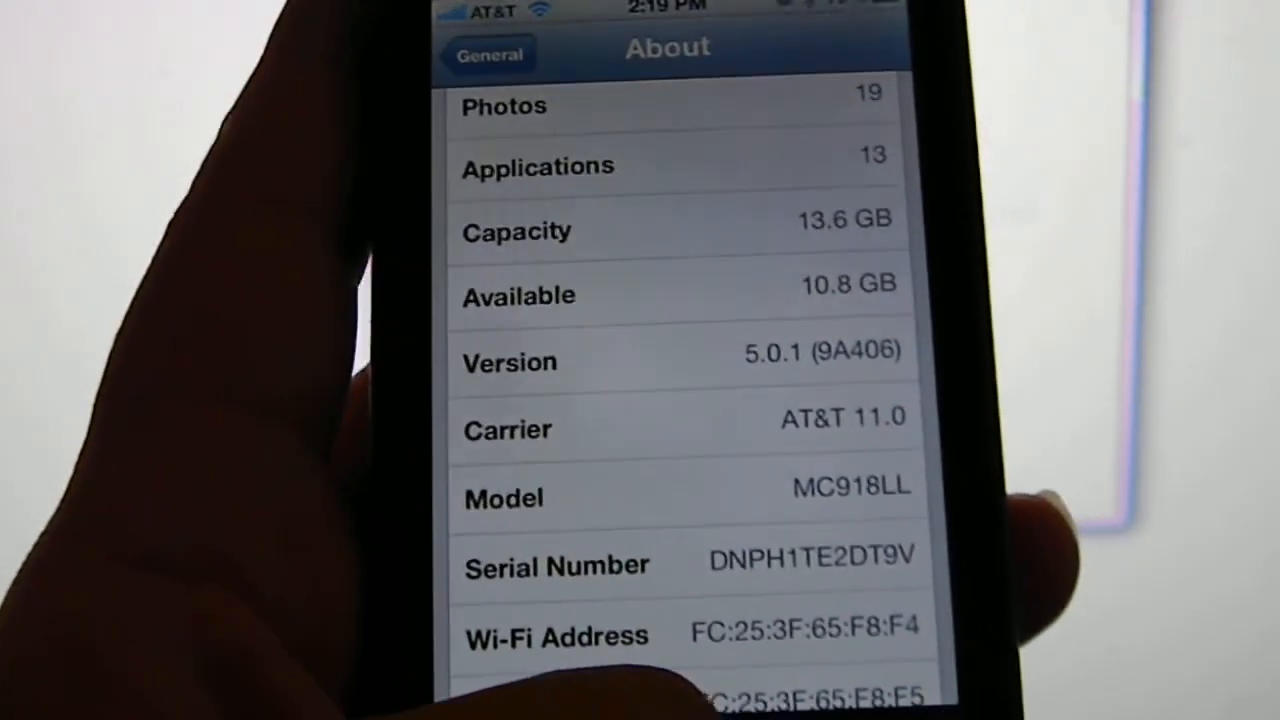
scroll(up, 3)
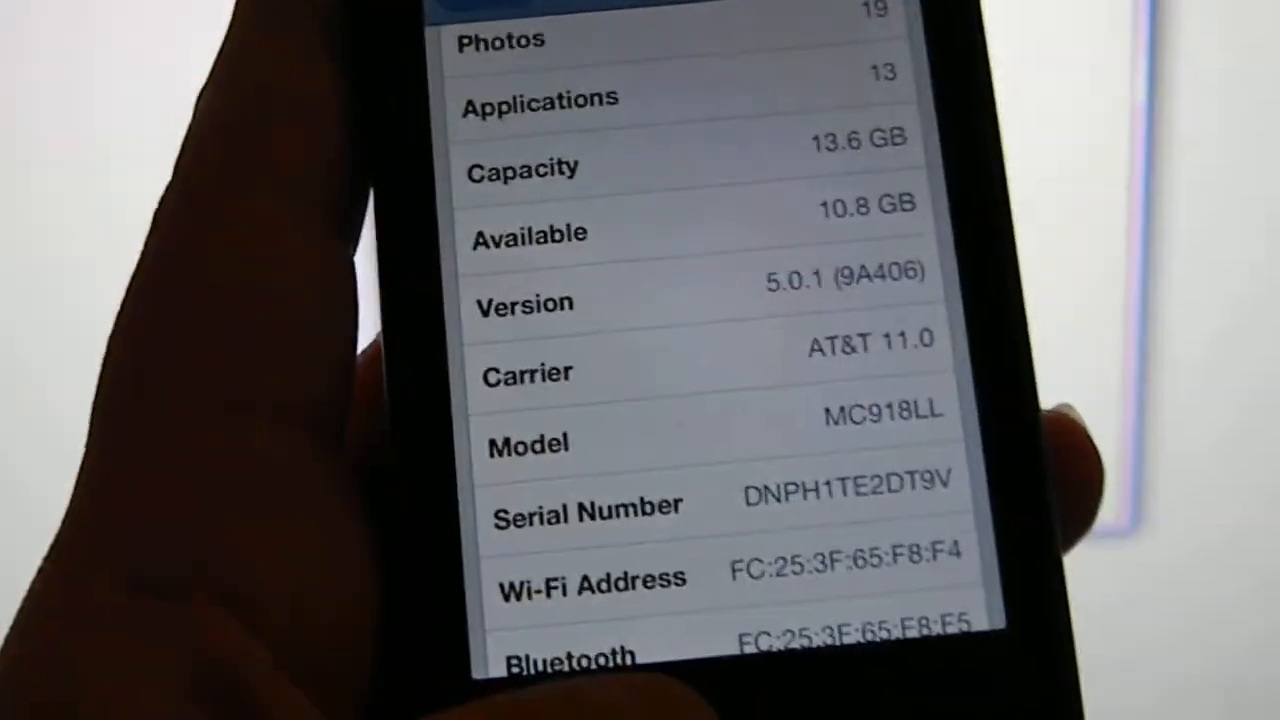